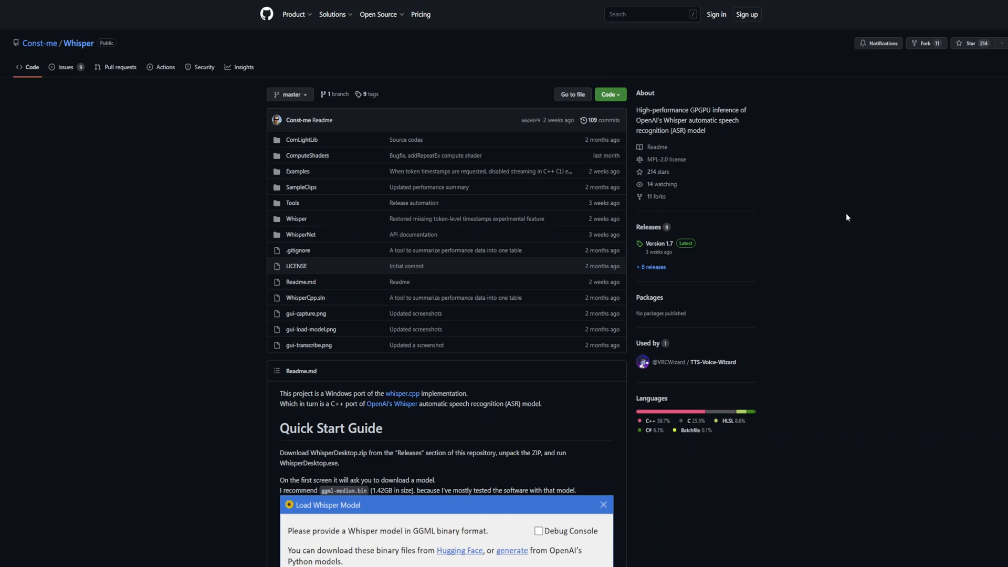
pyautogui.moveTo(780, 217)
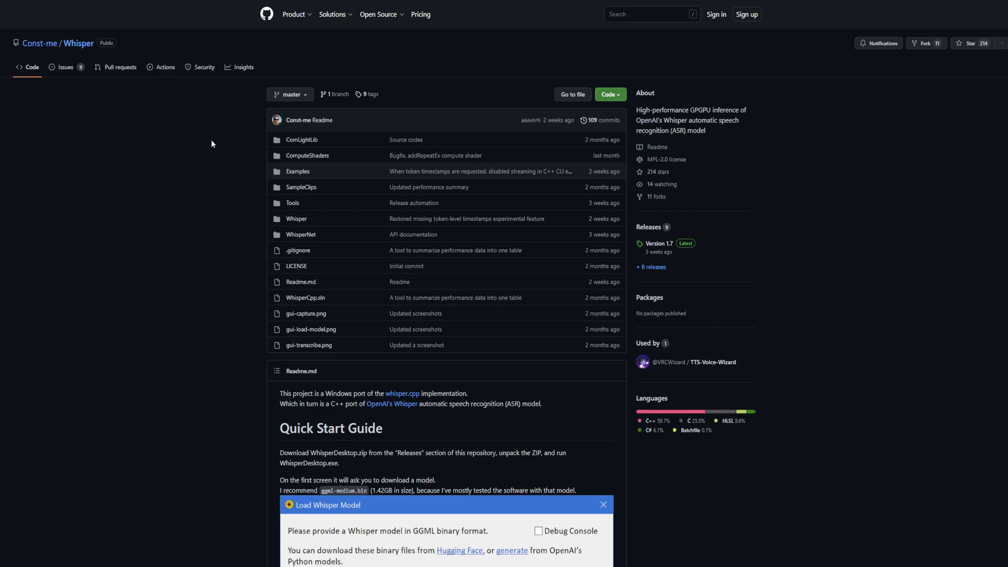
# Scroll the Const-me/Whisper releases page to Version 1.7 and its WhisperDesktop.zip asset.
pyautogui.scroll(-3)
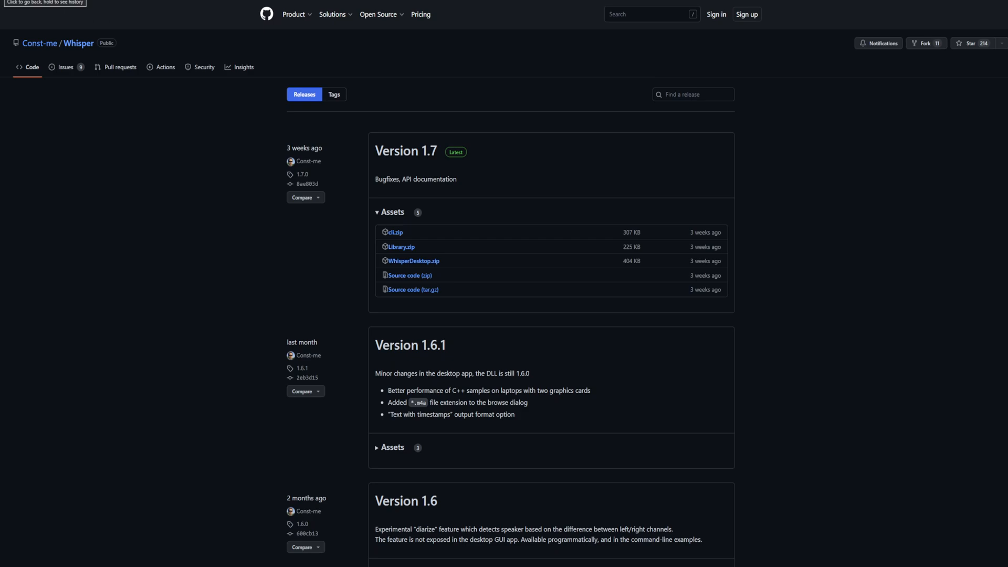
# Bring up the WhisperDesktop folder and select Whisper.dll among the models and executable.
pyautogui.click(31, 67)
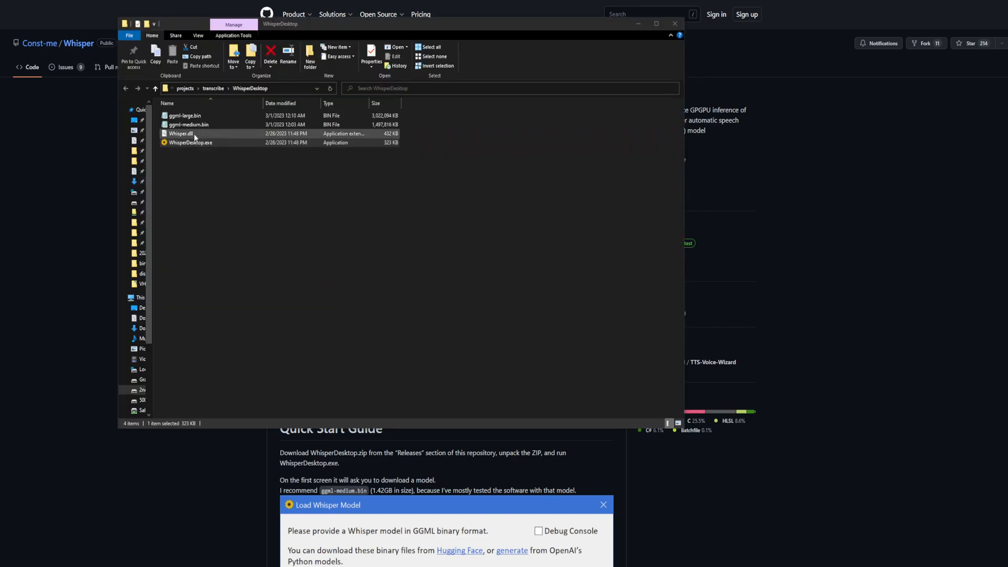
pyautogui.click(181, 133)
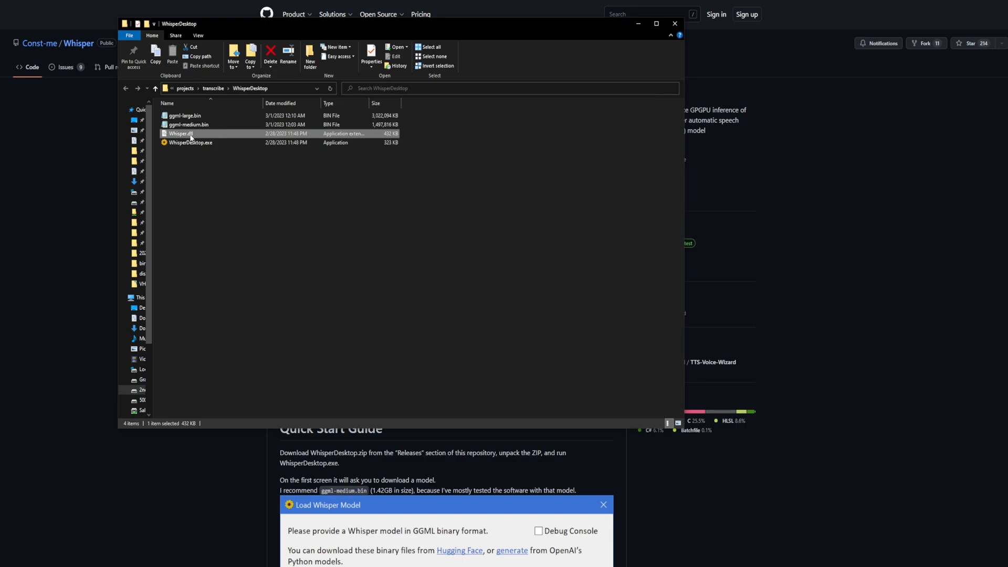
pyautogui.click(190, 142)
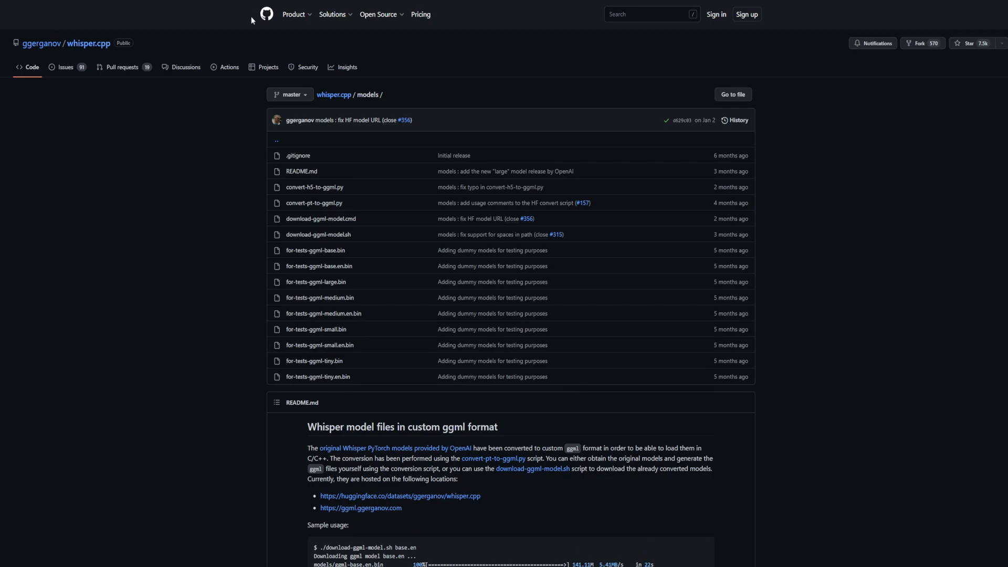
pyautogui.moveTo(369, 266)
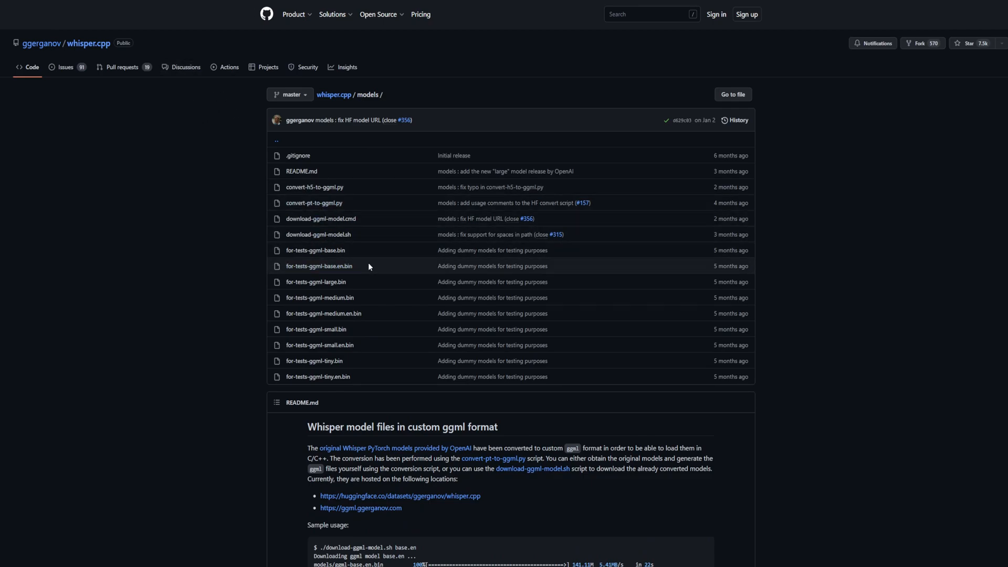
pyautogui.moveTo(392, 262)
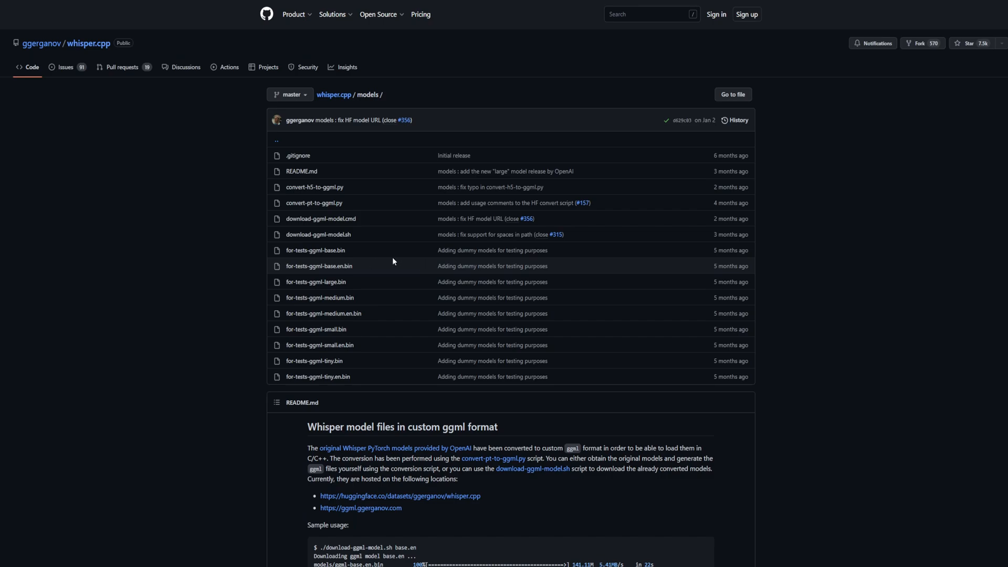
pyautogui.moveTo(300, 452)
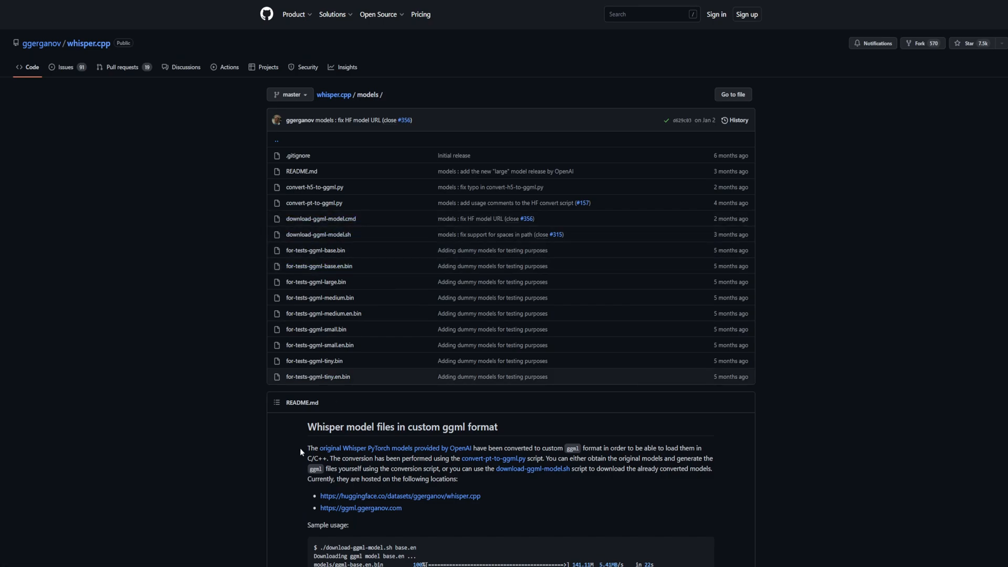
pyautogui.moveTo(308, 452)
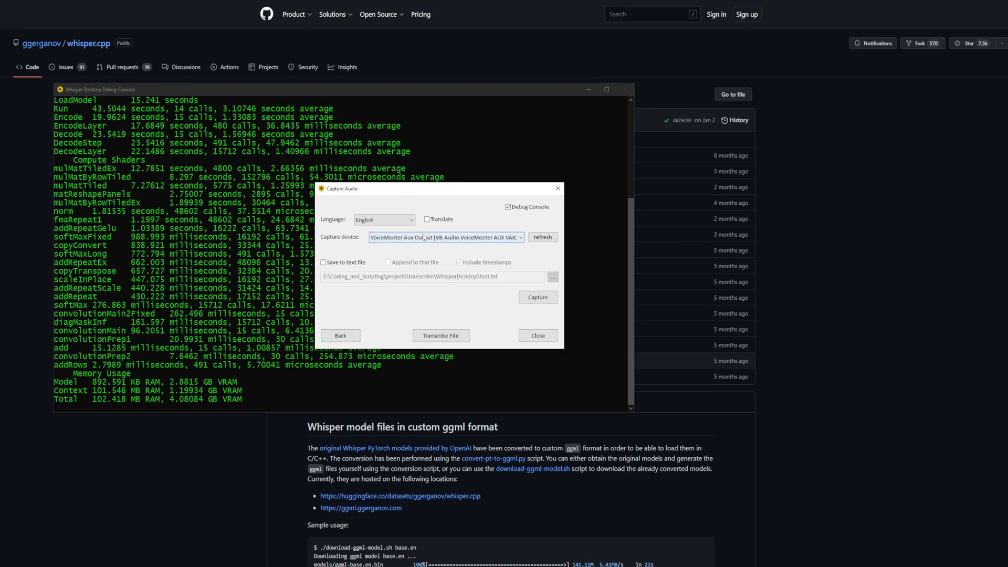
# Go back to model loading and select the ggml-large.bin model path.
pyautogui.click(340, 336)
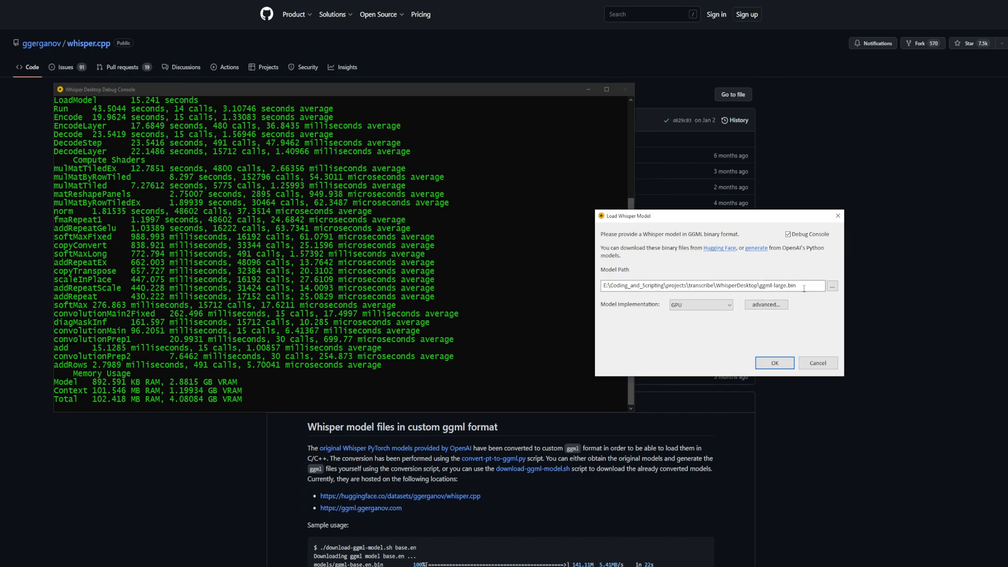
pyautogui.tripleClick(712, 285)
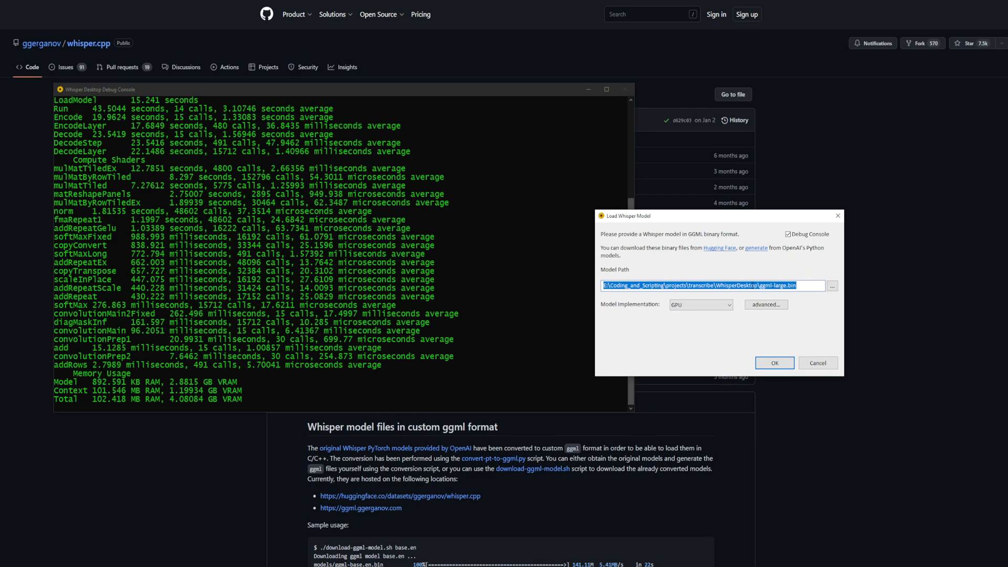
pyautogui.click(729, 319)
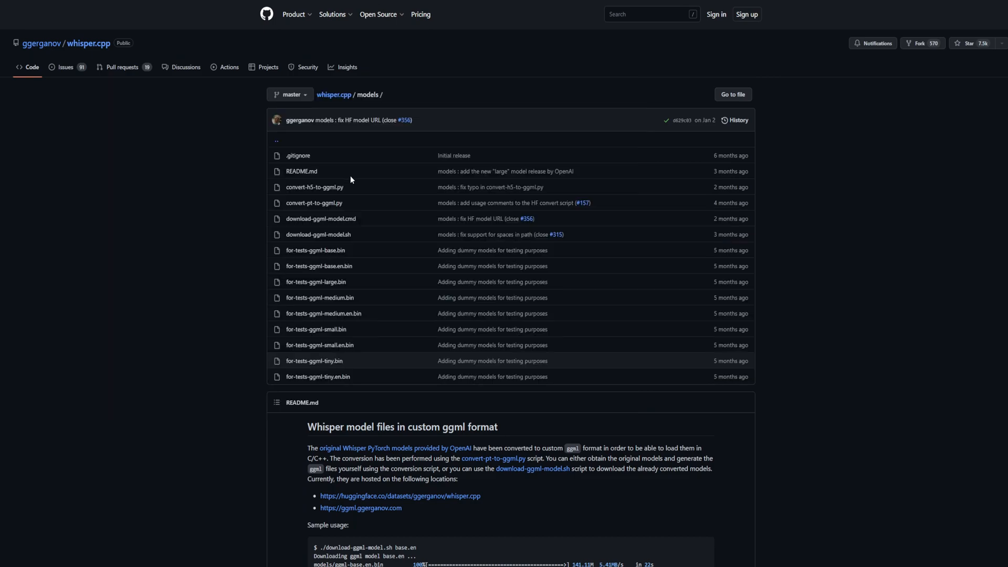
pyautogui.moveTo(315, 250)
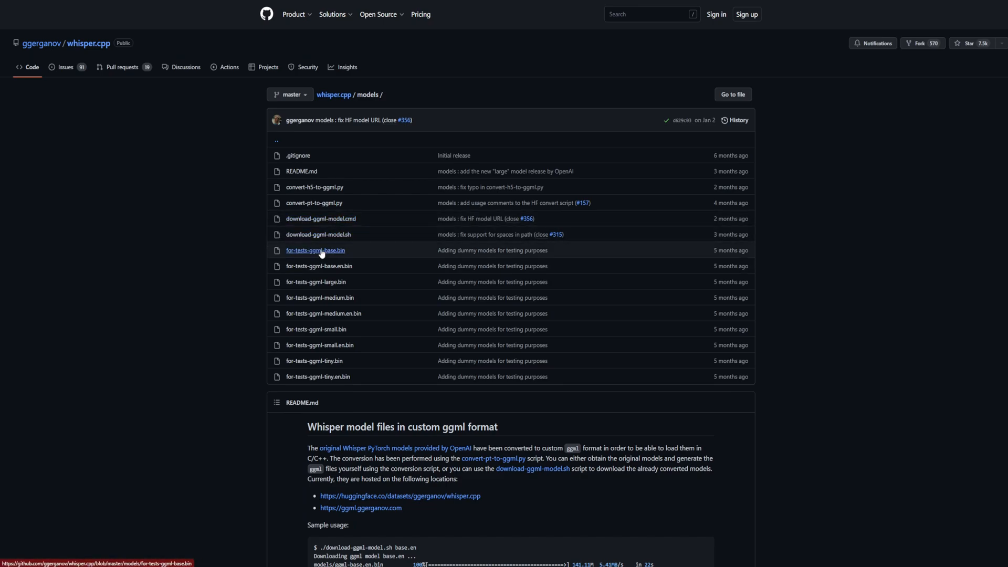
pyautogui.click(315, 282)
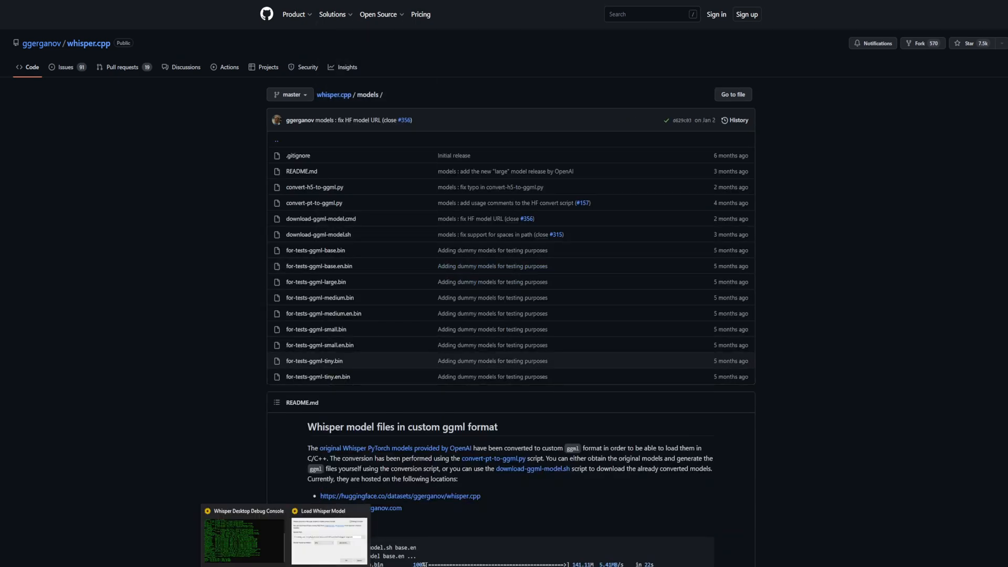
# Start loading ggml-large.bin on the AMD Radeon RX 6800 GPU.
pyautogui.click(327, 532)
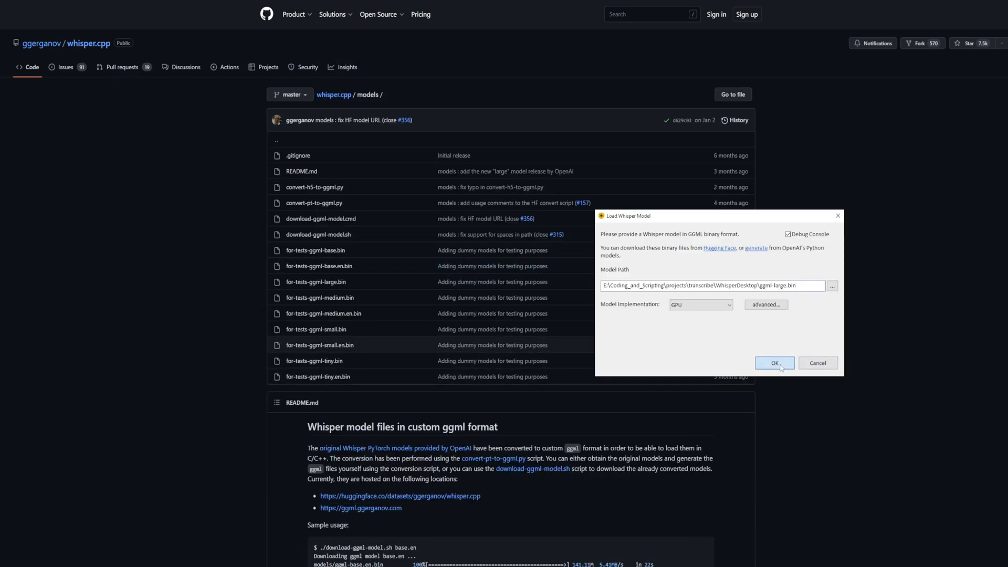
pyautogui.click(774, 364)
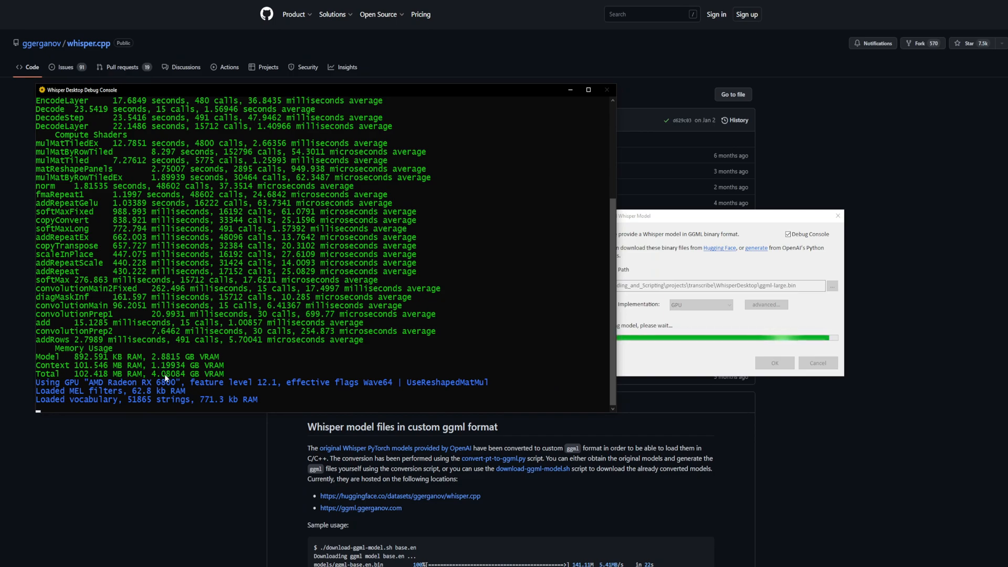
# Choose the USB PnP microphone as the capture device, with text-file output and timestamps.
pyautogui.click(774, 363)
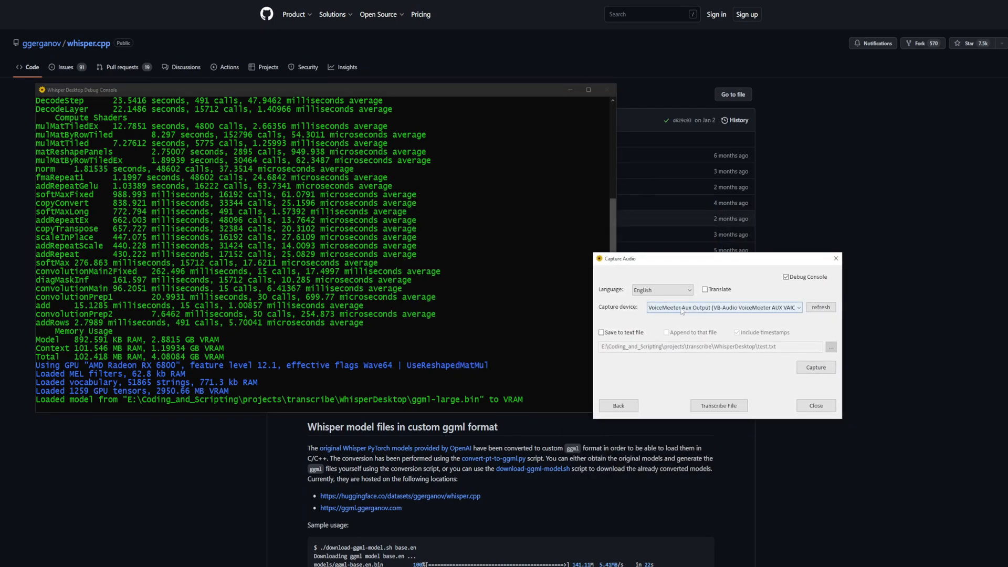
pyautogui.click(724, 306)
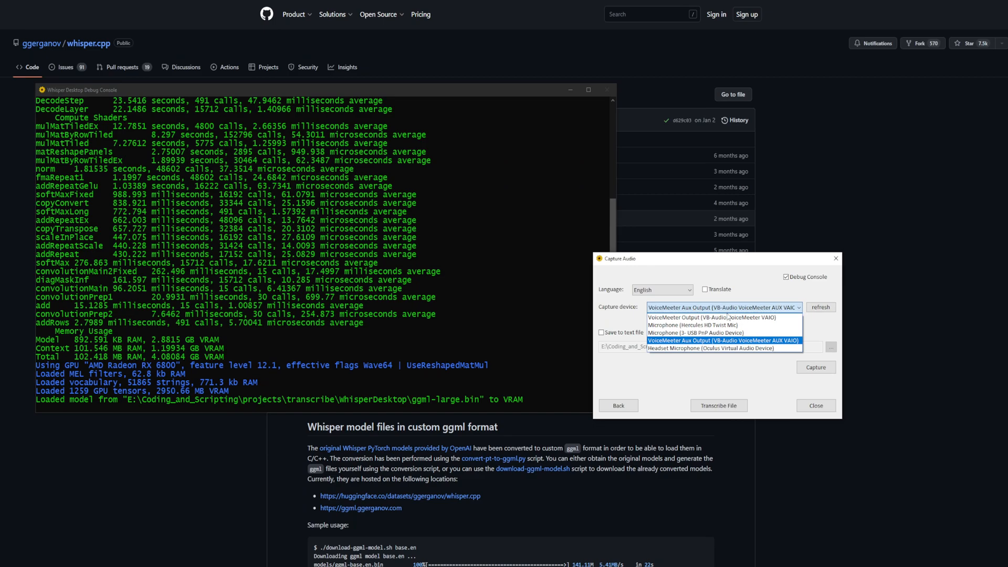
pyautogui.click(698, 332)
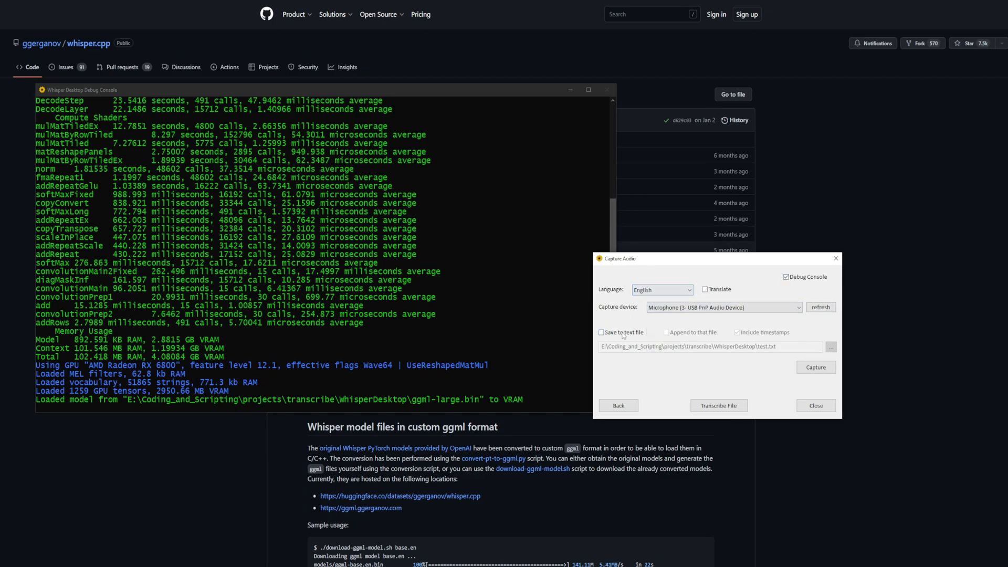
pyautogui.click(601, 332)
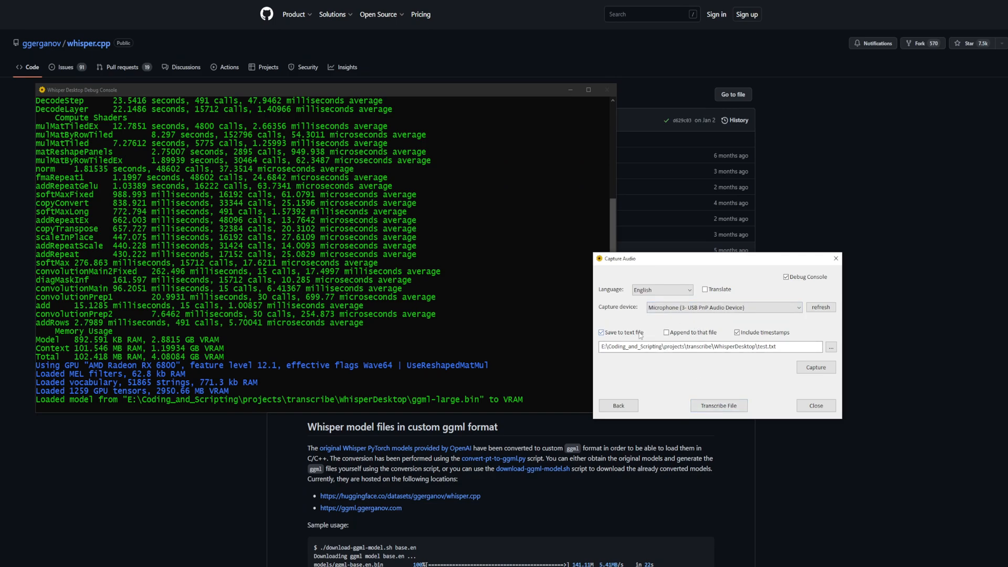
# Capture and transcribe microphone speech into timestamped console lines.
pyautogui.click(815, 367)
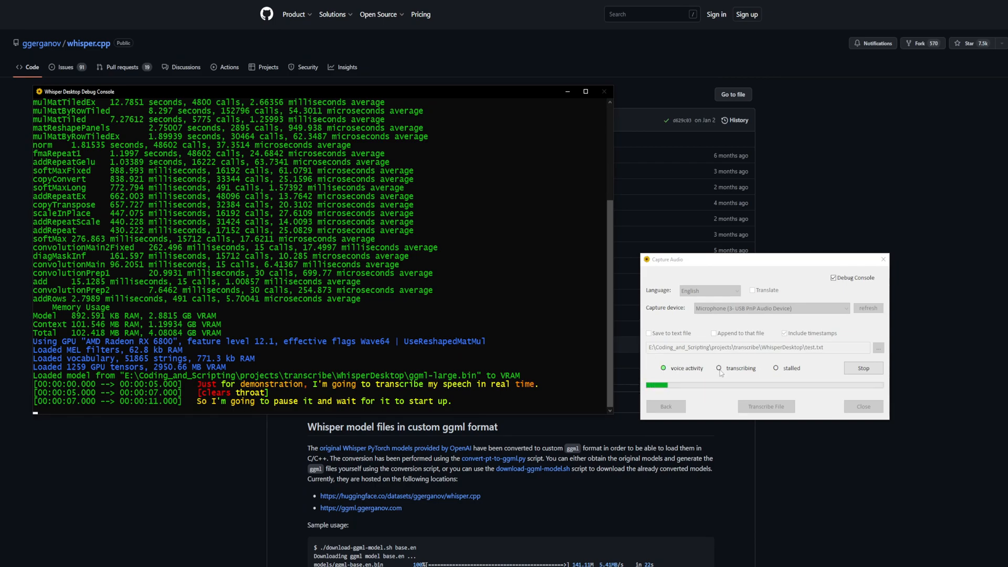
pyautogui.click(718, 367)
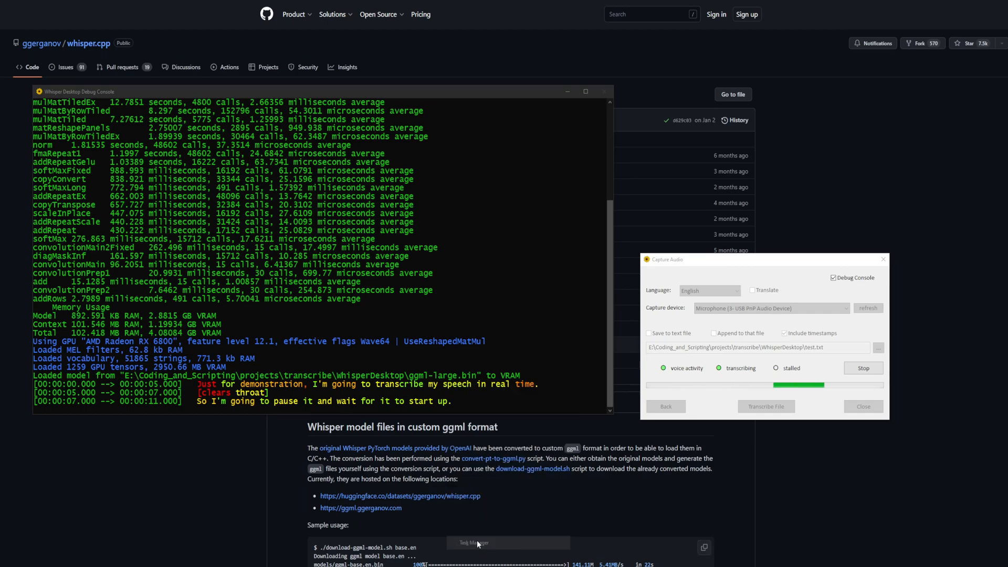
# Show Task Manager's performance graphs for the AMD Radeon RX 6800 GPU.
pyautogui.click(475, 542)
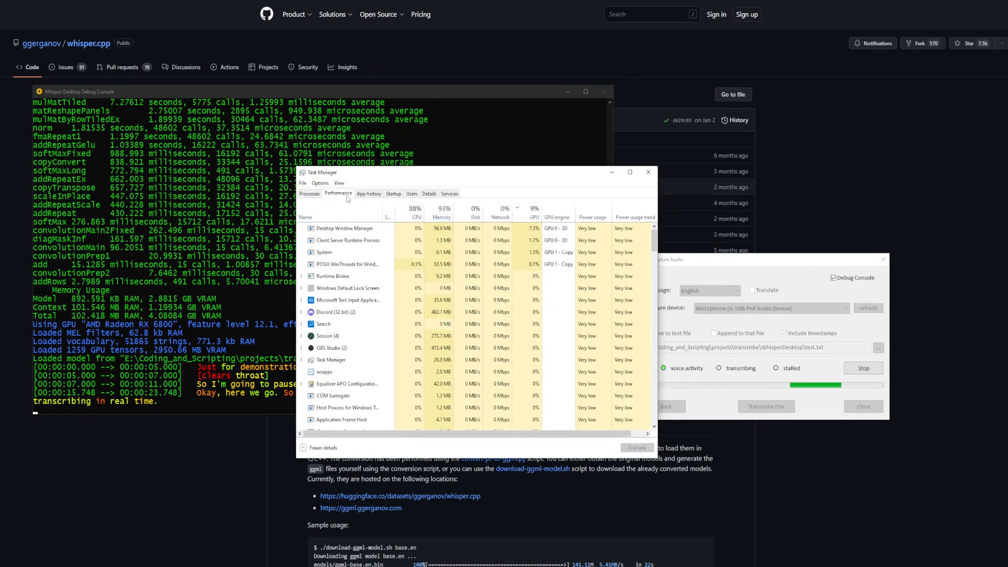
pyautogui.click(337, 194)
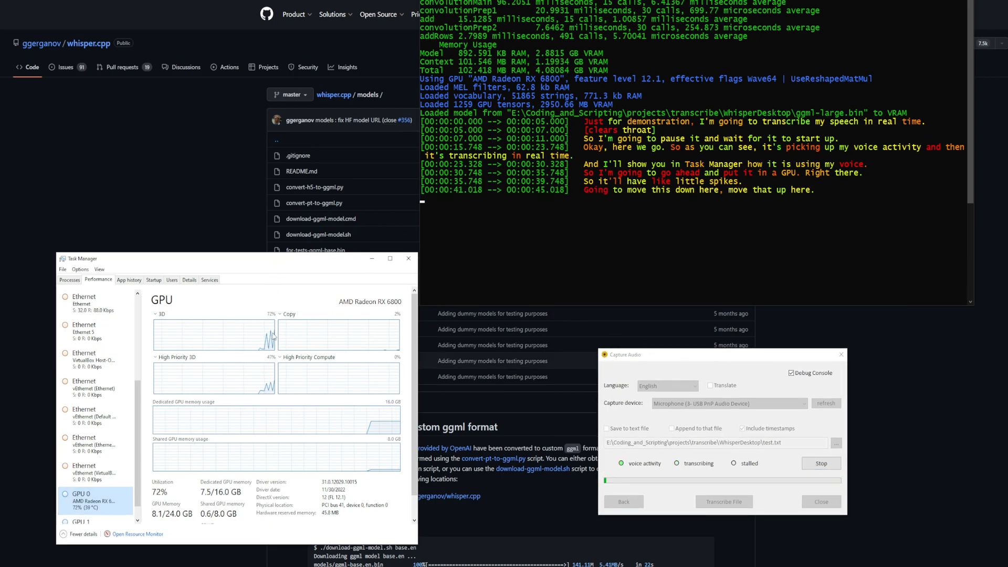
pyautogui.click(70, 280)
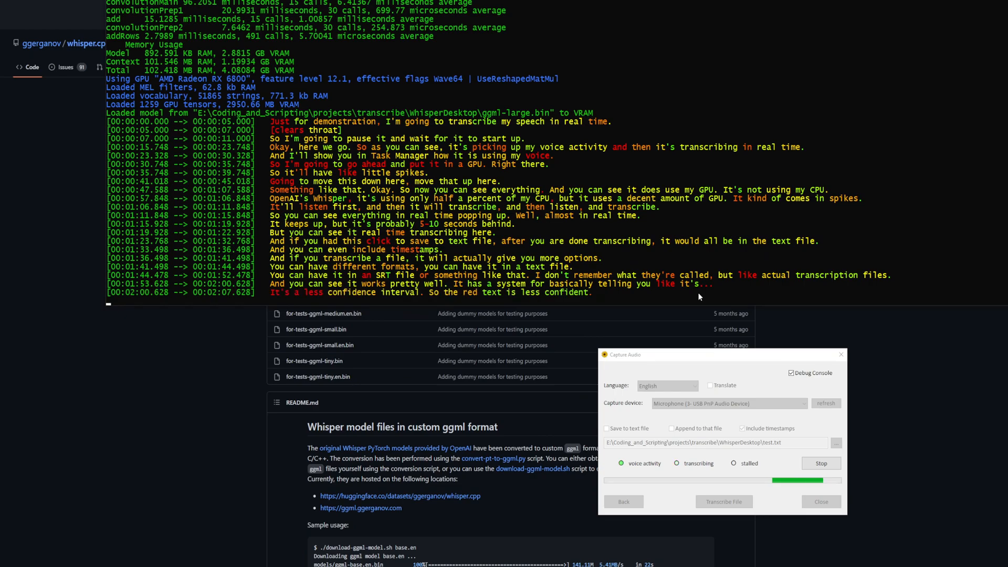
pyautogui.moveTo(870, 330)
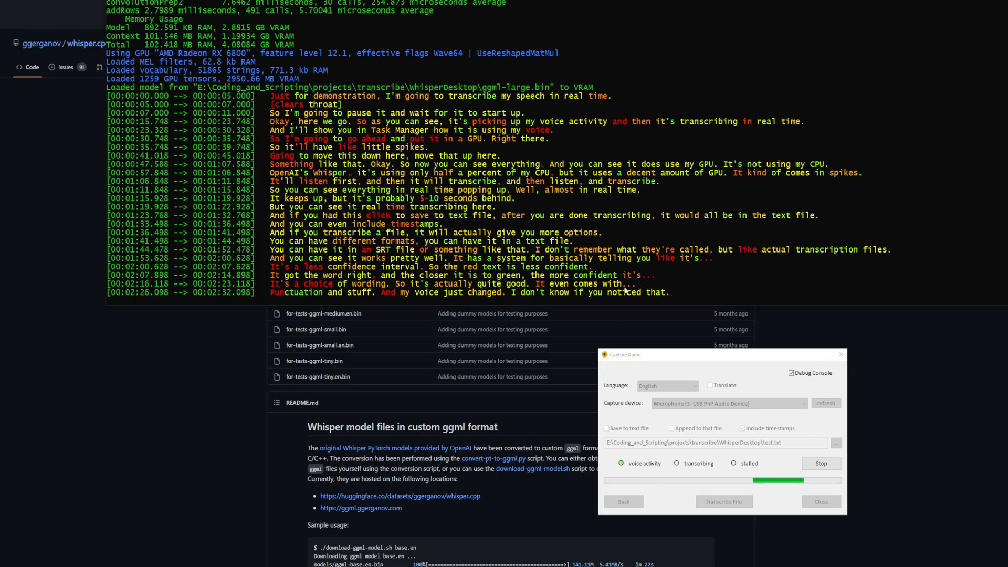
pyautogui.moveTo(731, 297)
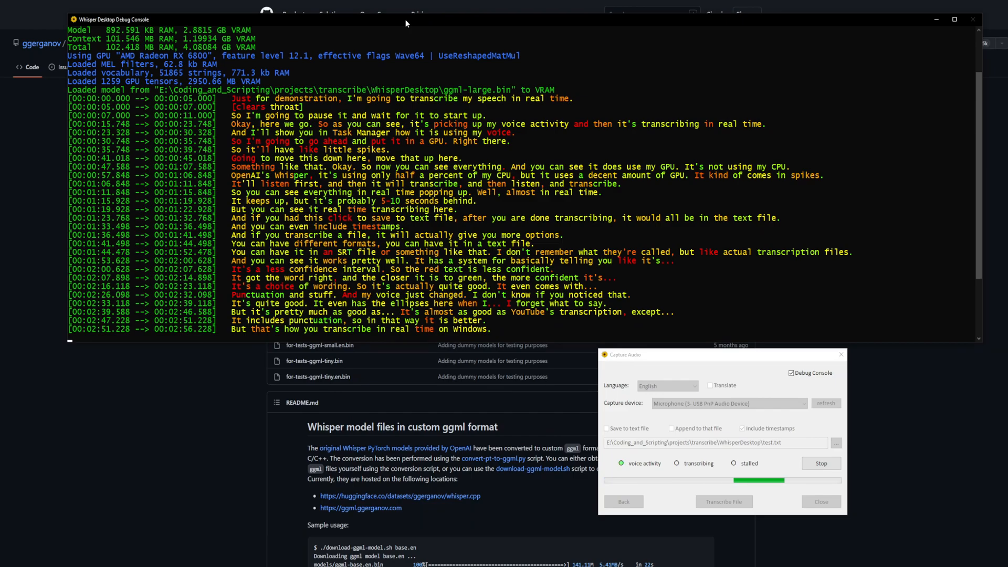
pyautogui.moveTo(787, 201)
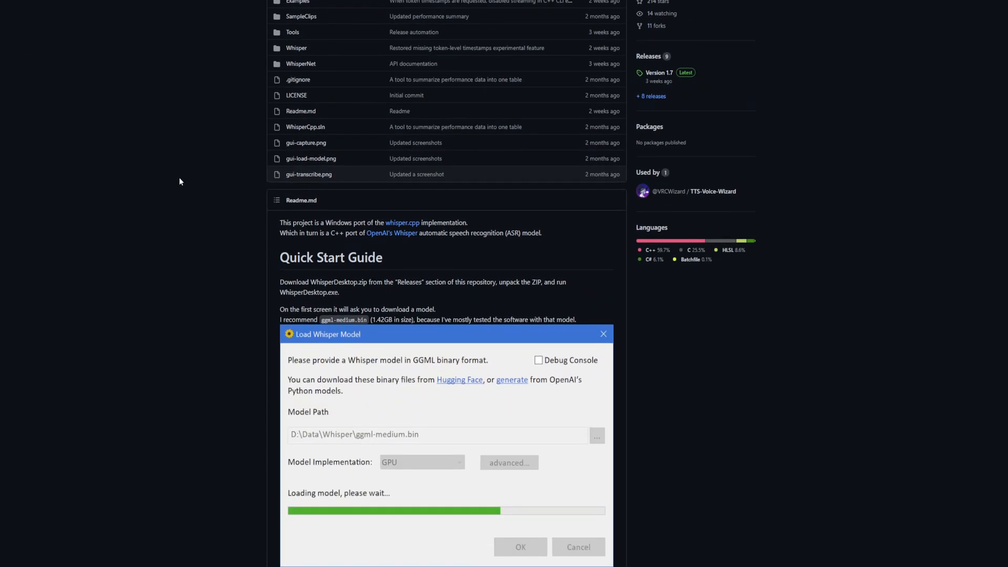
# Scroll through the Const-me/Whisper README's Quick Start Guide screenshots.
pyautogui.scroll(-3)
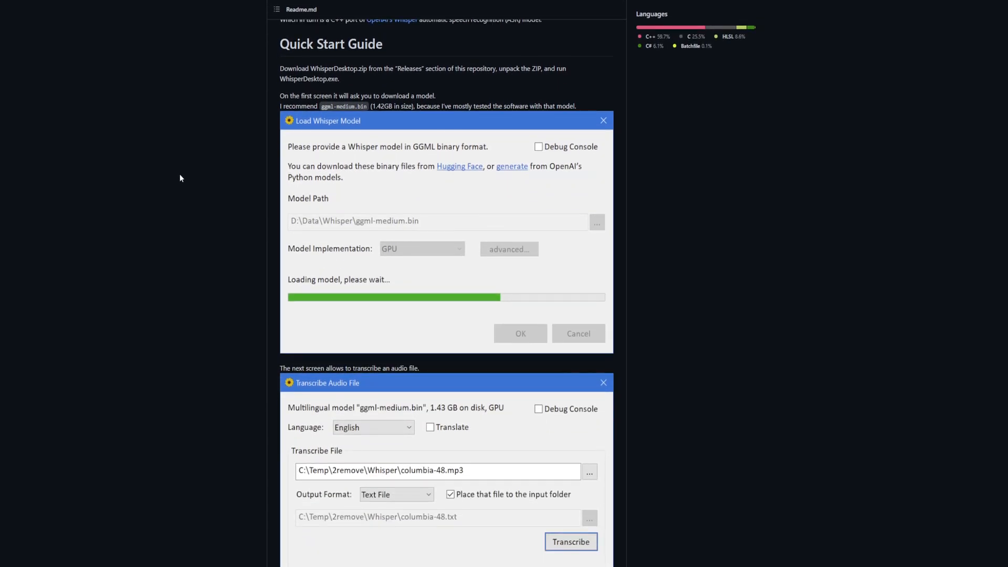
pyautogui.scroll(3)
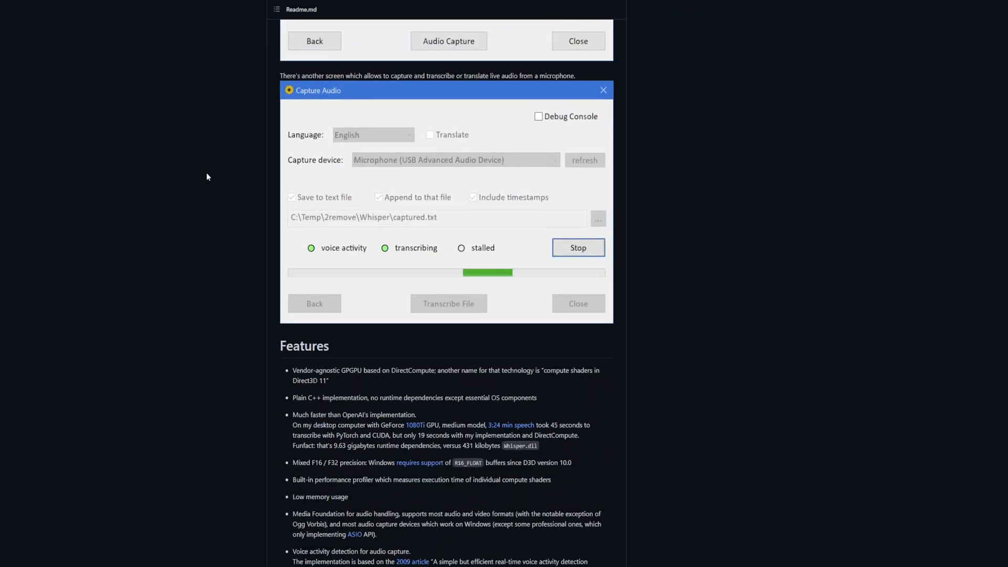
pyautogui.scroll(-3)
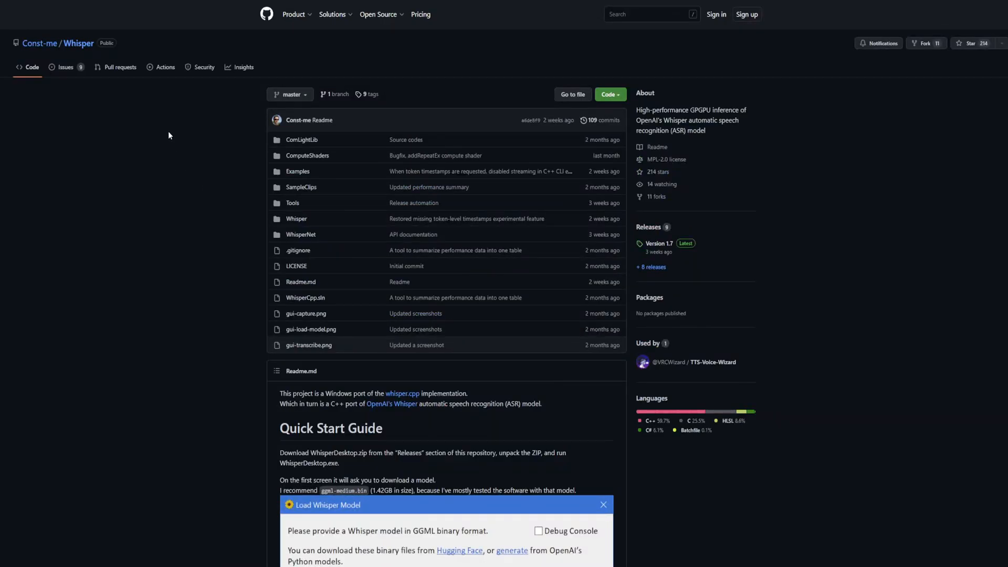
pyautogui.moveTo(78, 43)
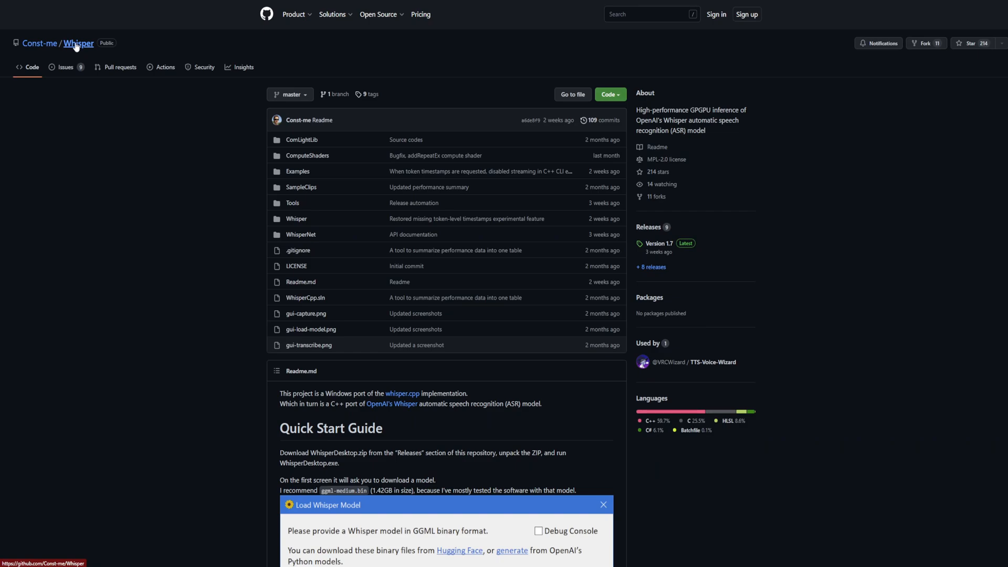
# Filter the Whisper repository's issues by 'repeating', showing three open issues.
pyautogui.click(66, 67)
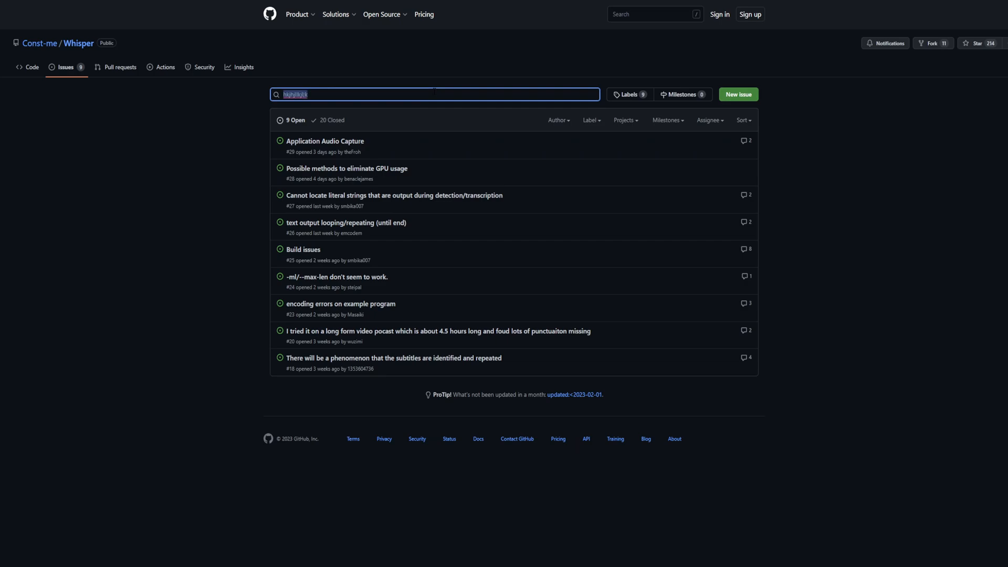
pyautogui.moveTo(779, 114)
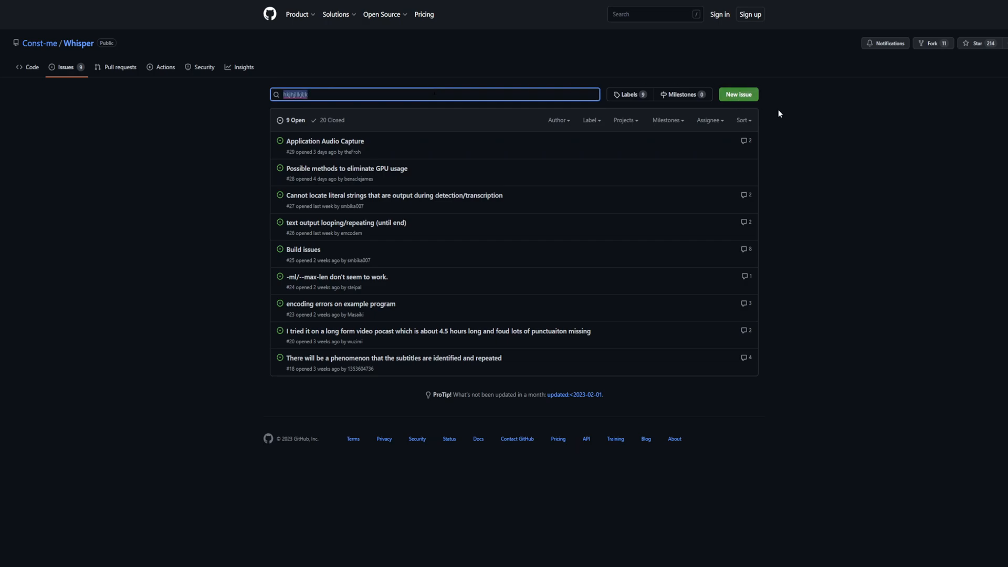
pyautogui.moveTo(2, 104)
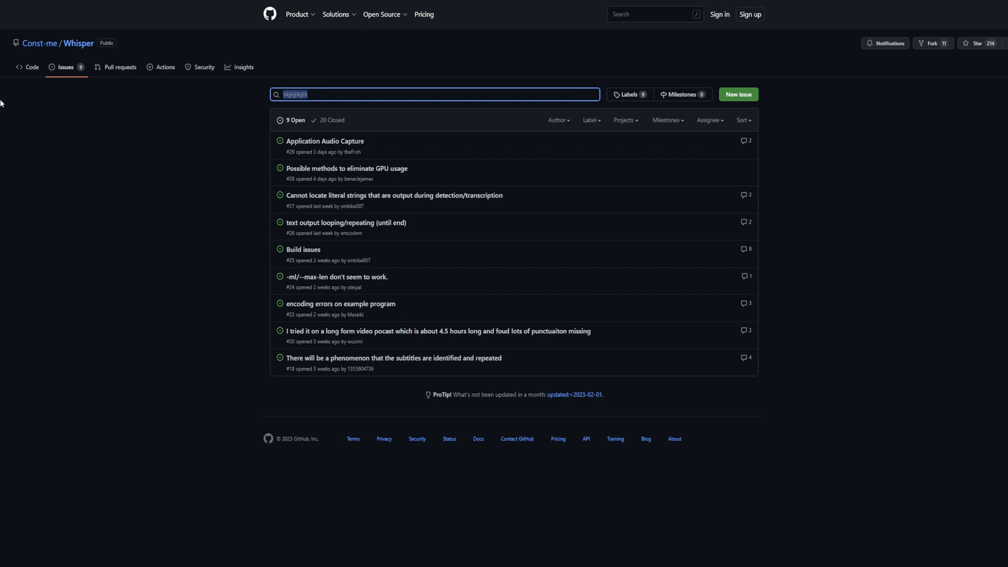
pyautogui.write('repeating')
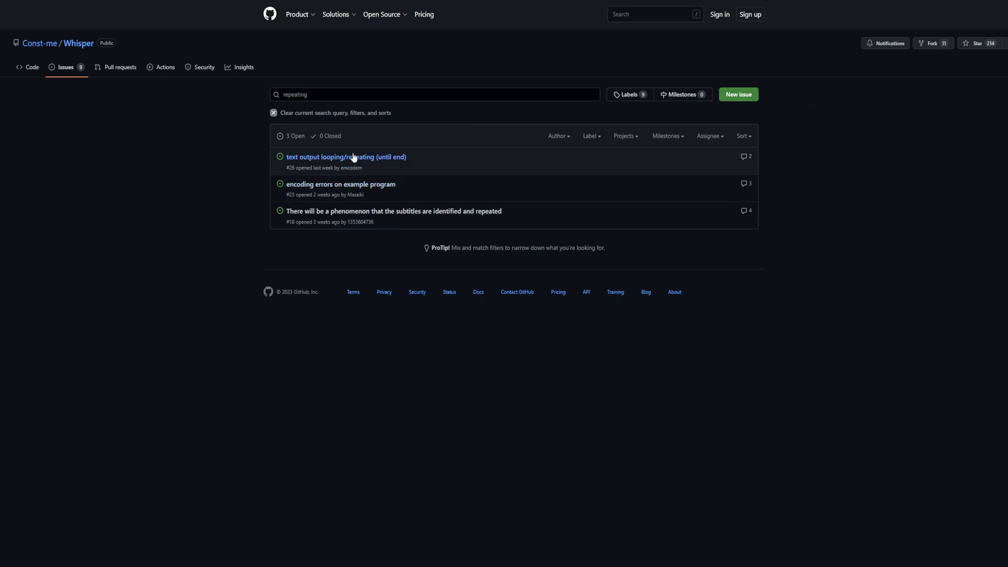
pyautogui.click(345, 157)
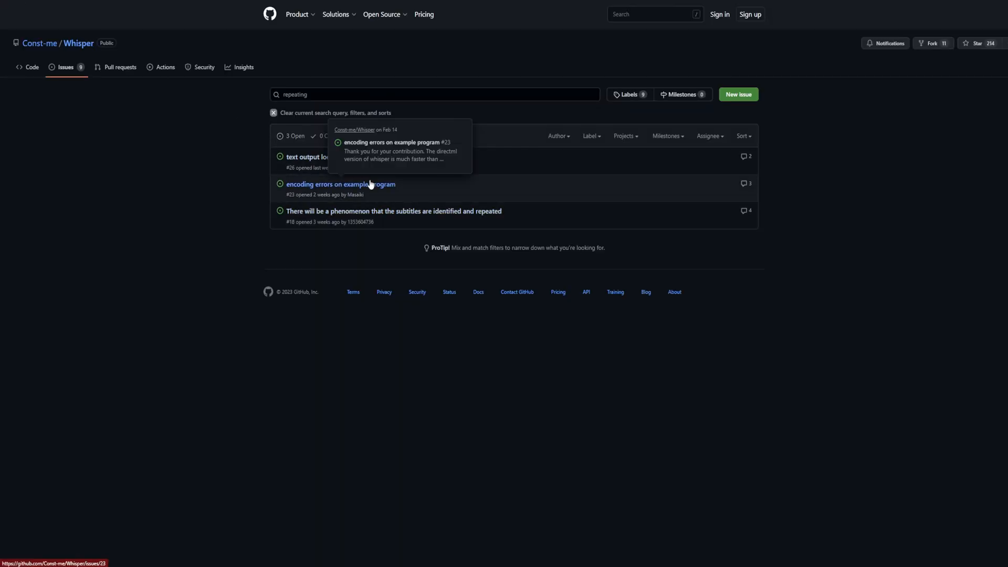
pyautogui.moveTo(332, 396)
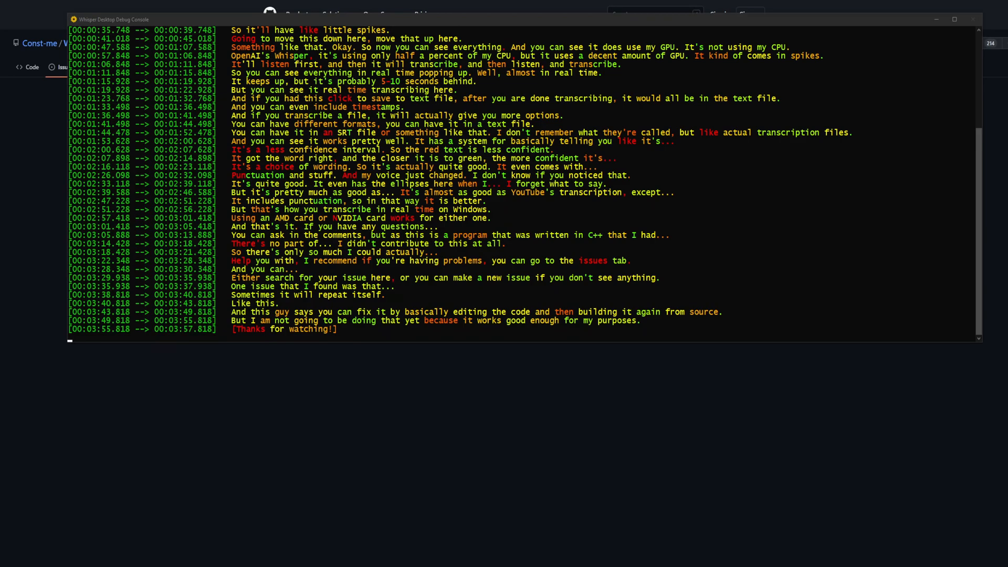
# Scroll the debug console to the latest transcript lines past four minutes.
pyautogui.scroll(-3)
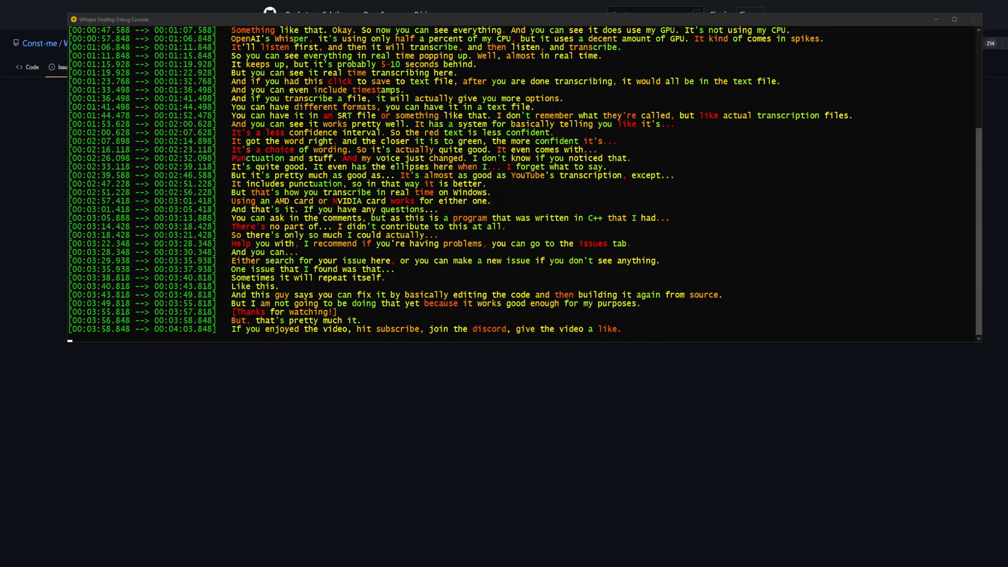